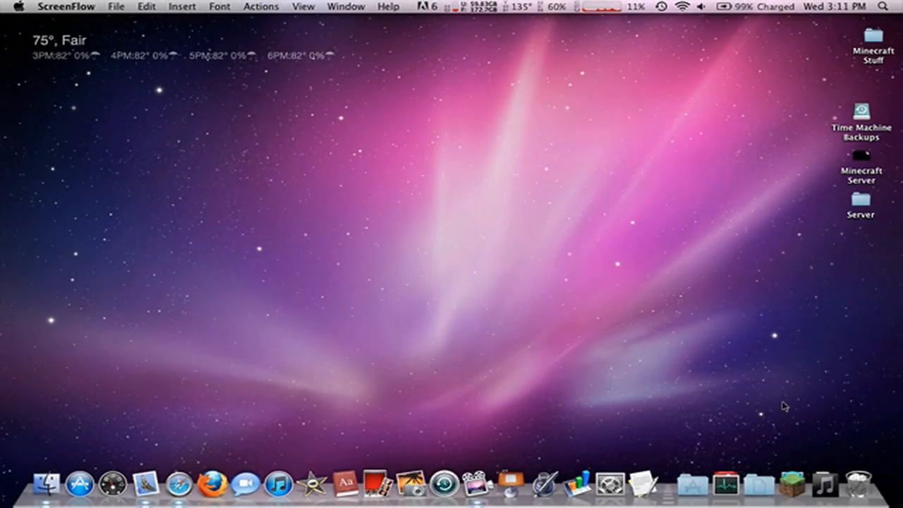
pyautogui.moveTo(662, 300)
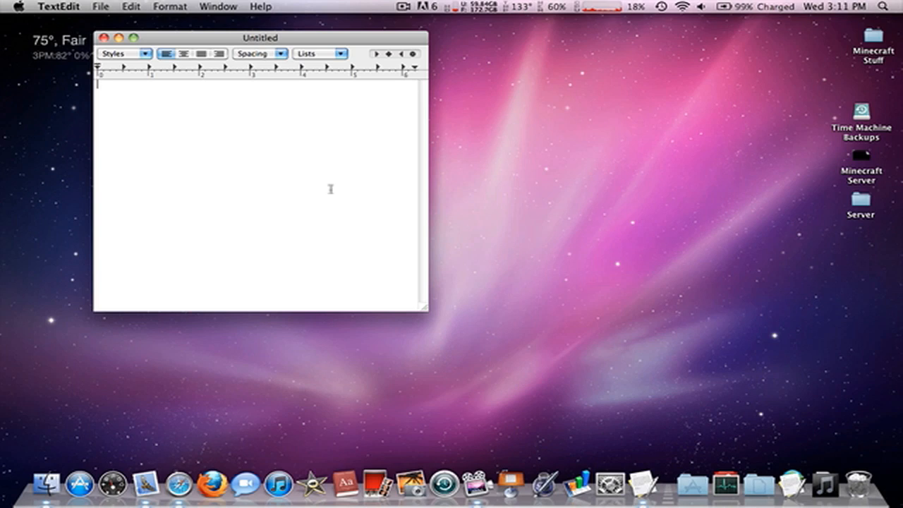
# - Note Name, (Password) and Ip as placeholder lines in TextEdit, then show the recent applications
pyautogui.write('Names')
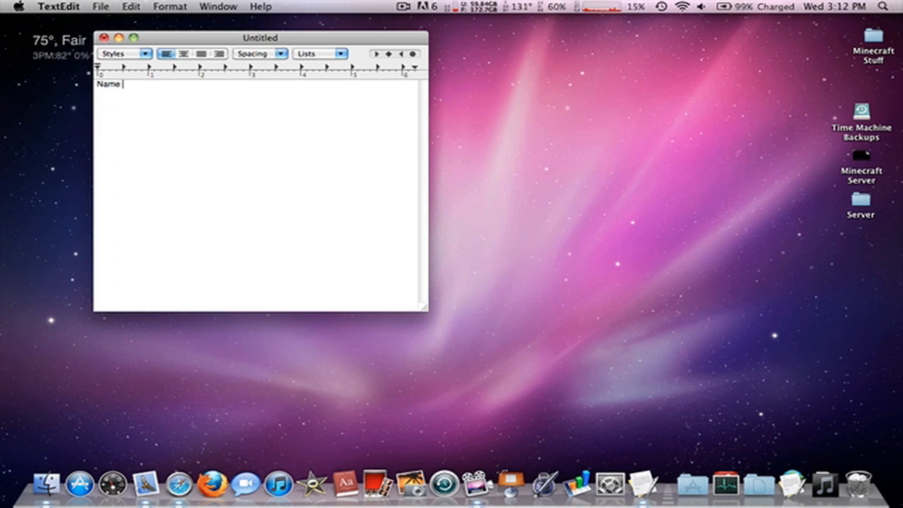
pyautogui.write('Passwo')
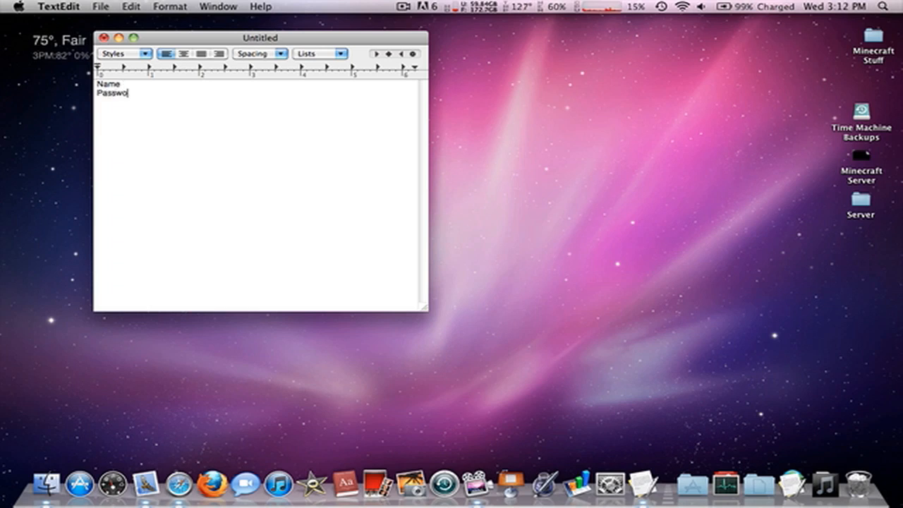
pyautogui.write('rd)')
pyautogui.write('Ip')
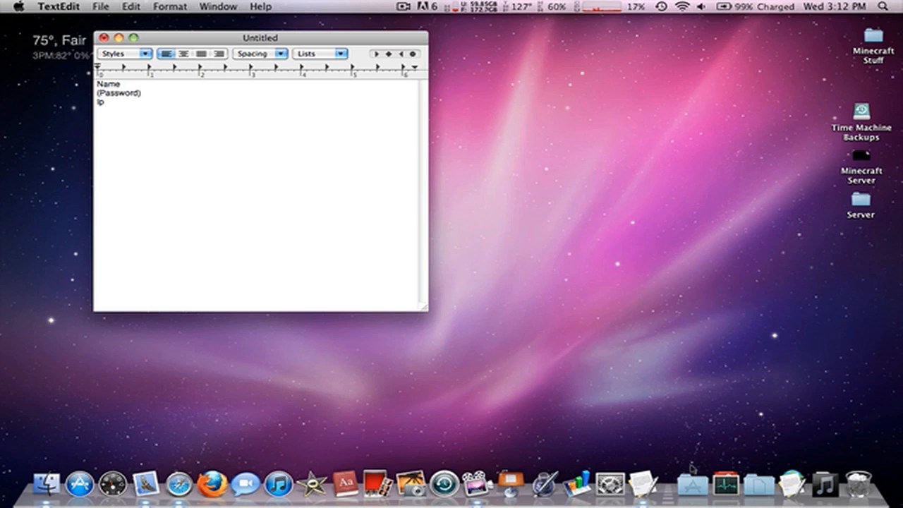
pyautogui.click(714, 483)
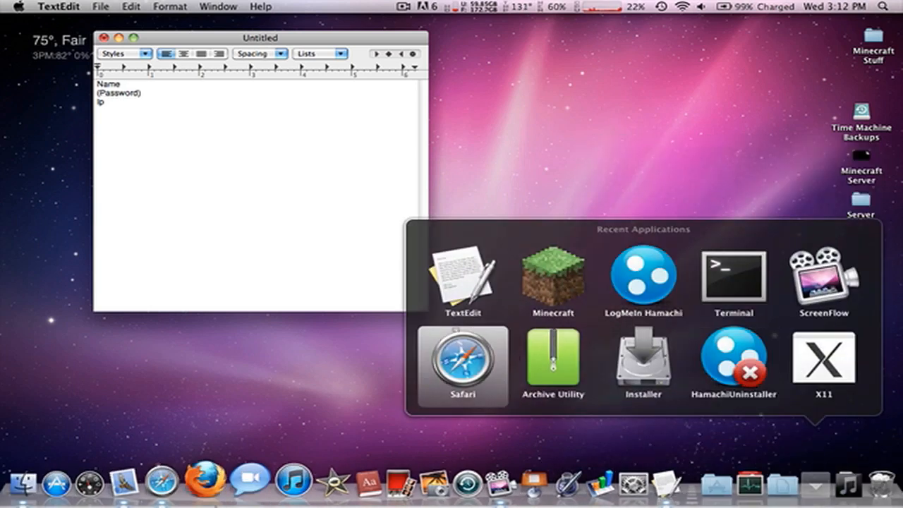
# - Search Google in Safari for Hamachi for Mac and check a first download result
pyautogui.click(463, 367)
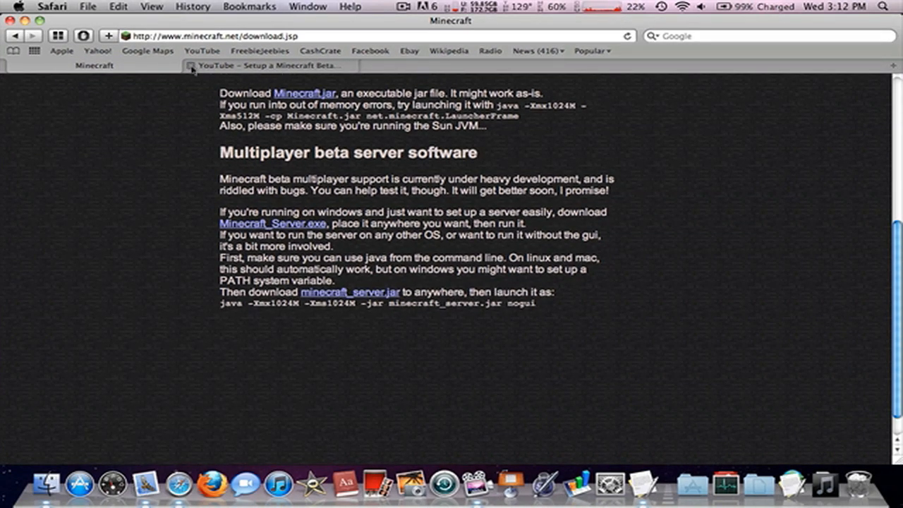
pyautogui.write('h')
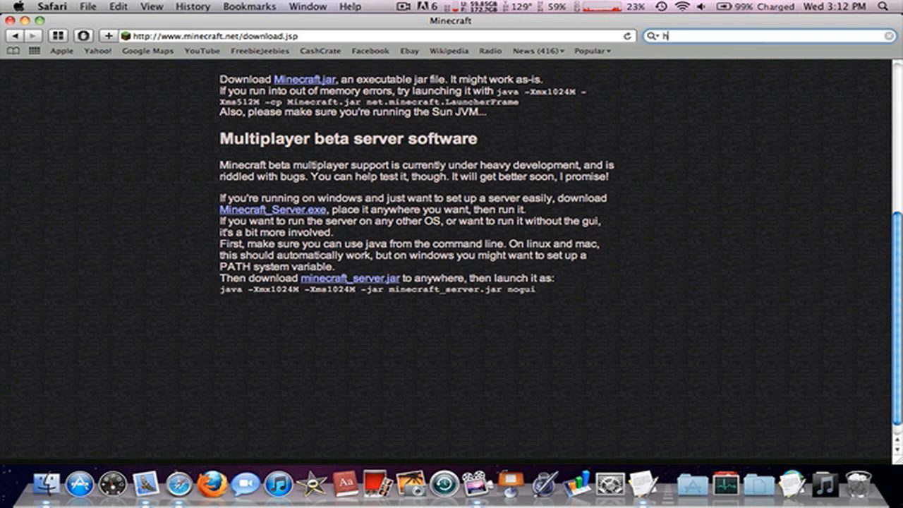
pyautogui.write('minecraft wiki')
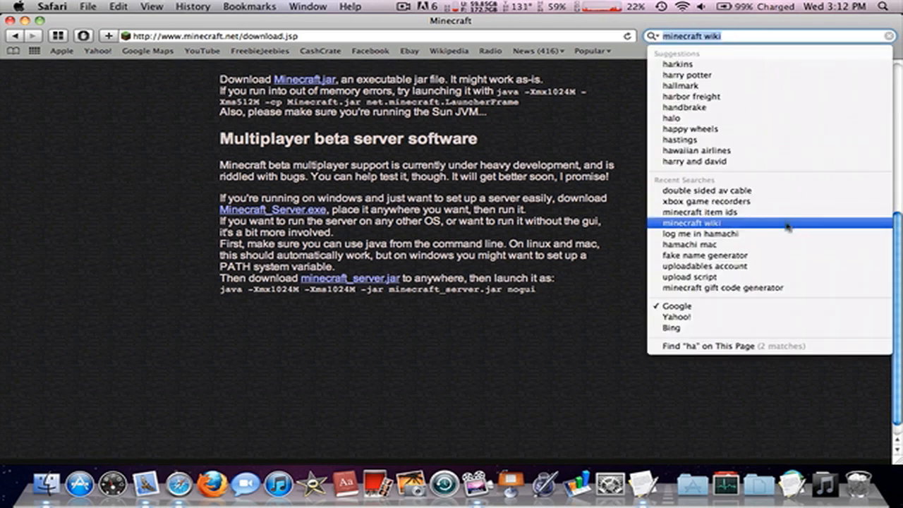
pyautogui.click(691, 244)
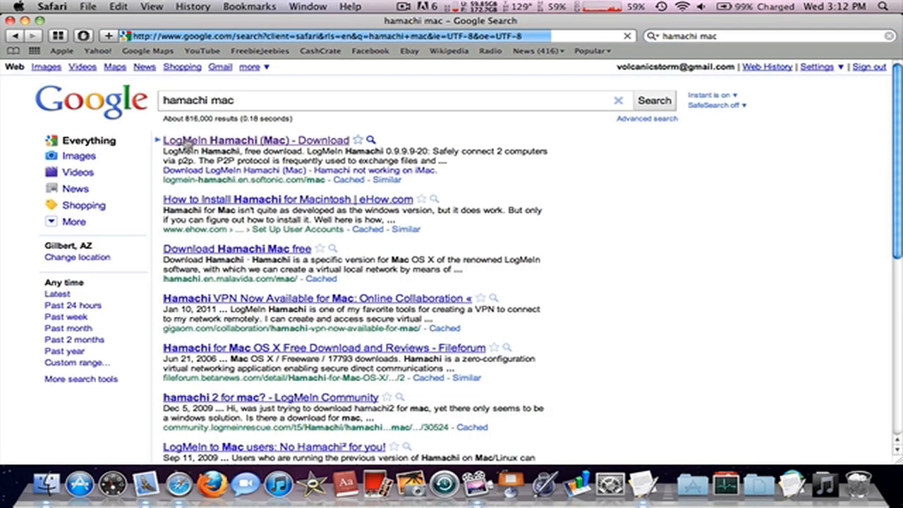
pyautogui.click(254, 140)
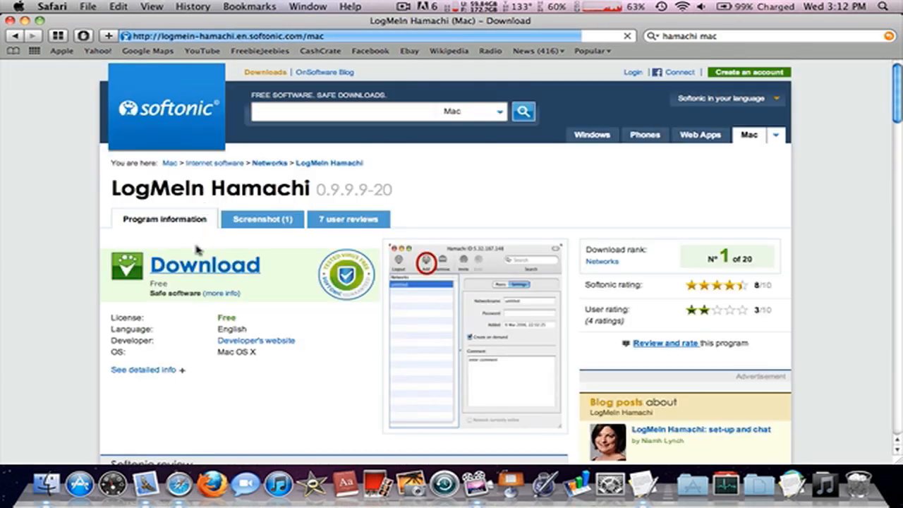
pyautogui.click(13, 36)
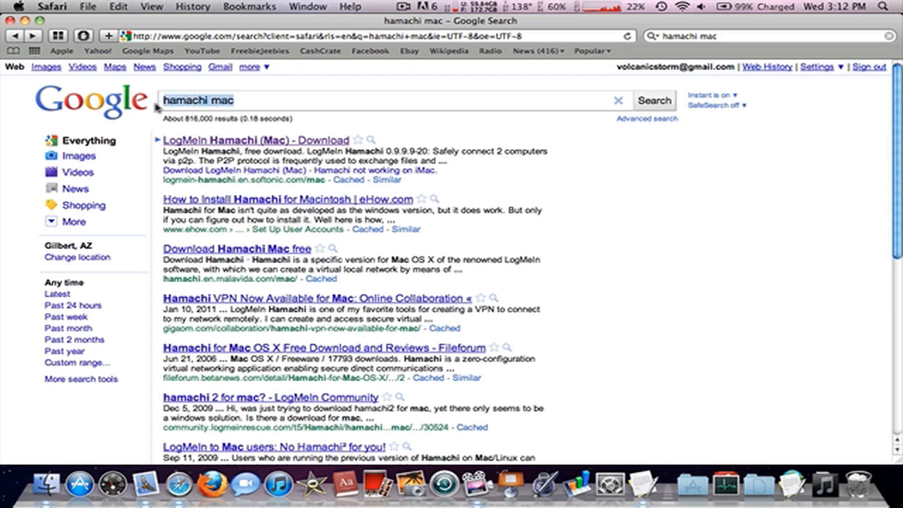
# - Reach the official LogMeIn Hamachi download page and accept its Conditions of Use
pyautogui.write('log me in')
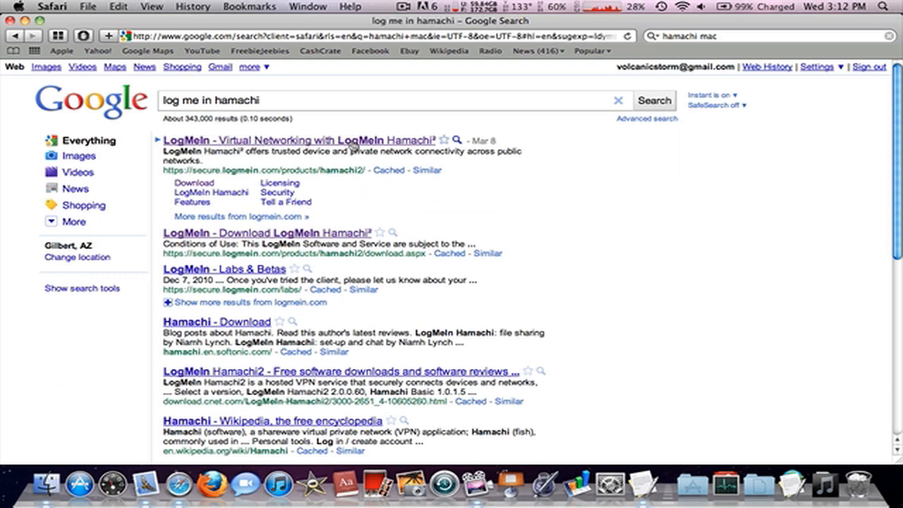
pyautogui.click(299, 140)
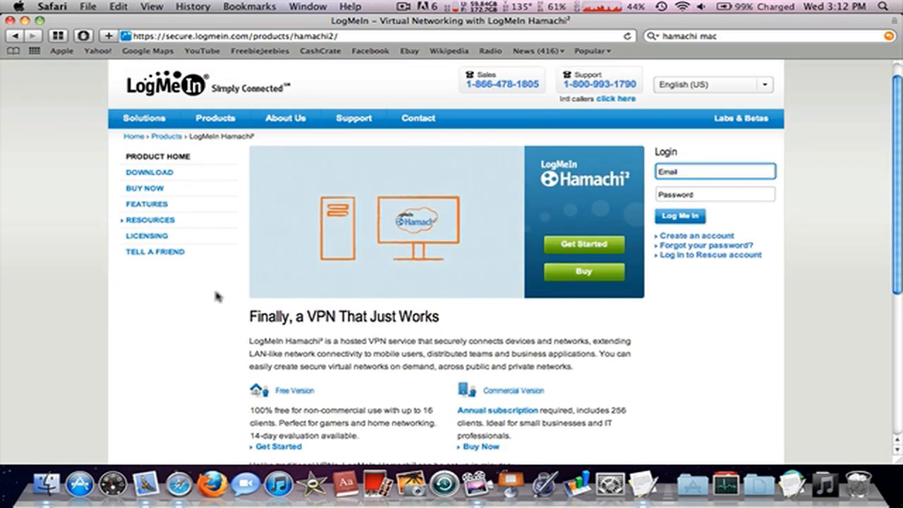
pyautogui.click(149, 172)
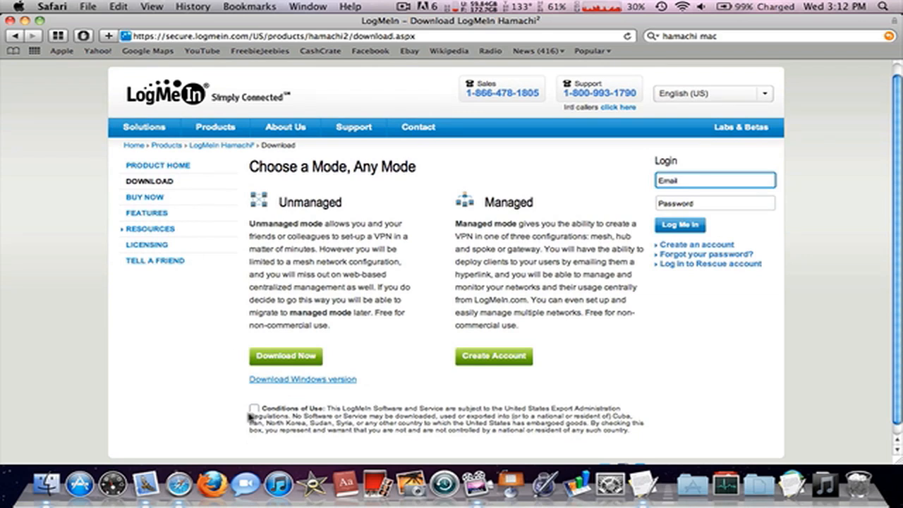
pyautogui.click(254, 408)
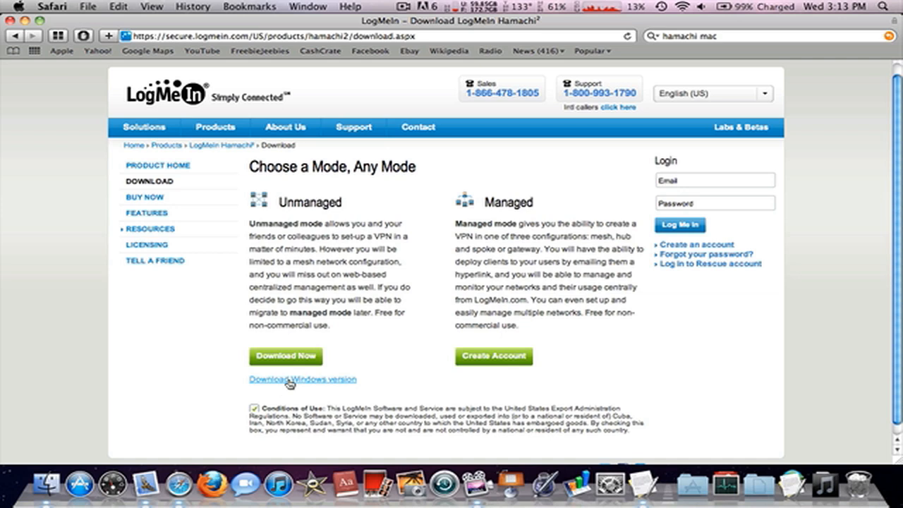
pyautogui.moveTo(221, 303)
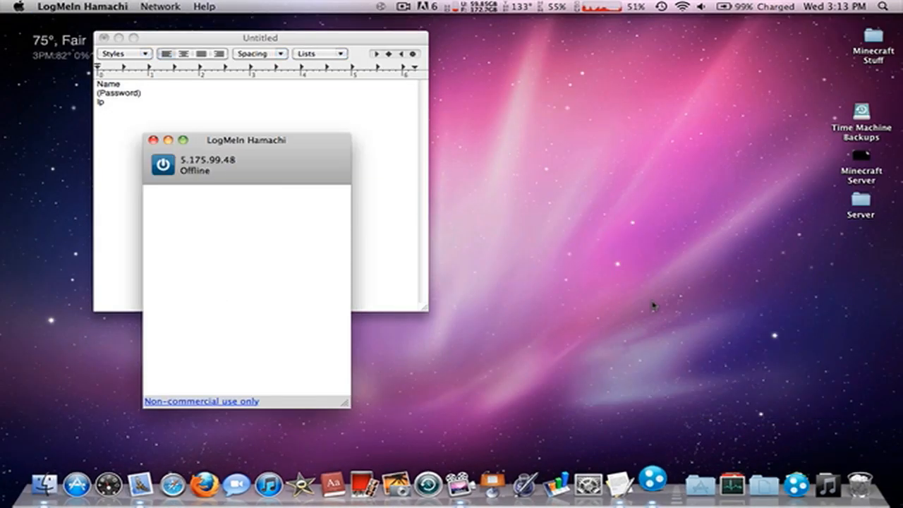
# - Bring Hamachi online in the Minituff's network, showing address 5.175.99.48
pyautogui.click(164, 165)
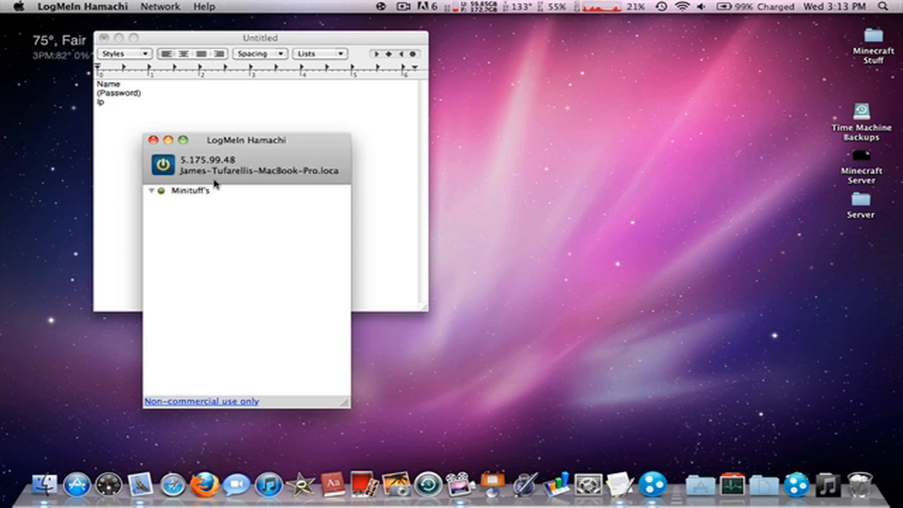
pyautogui.click(161, 5)
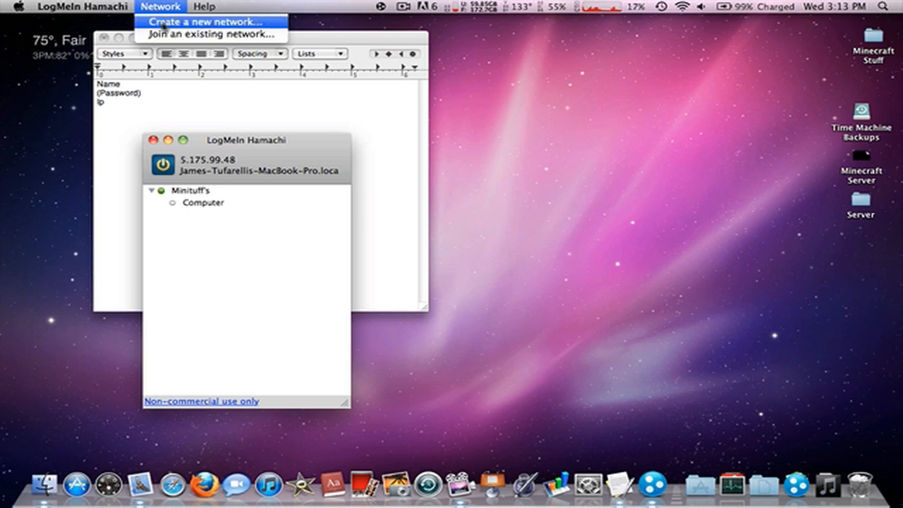
pyautogui.click(205, 21)
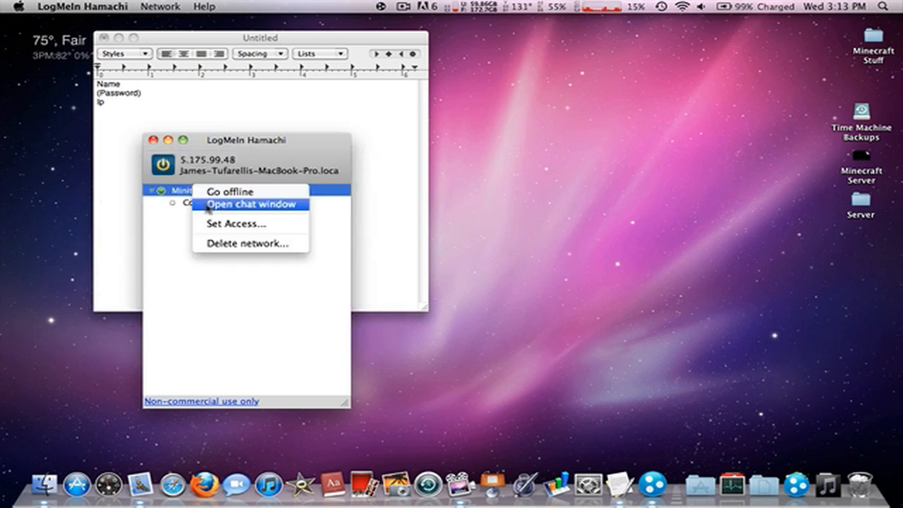
# - In the network's access settings, stop new members from joining and confirm
pyautogui.click(237, 223)
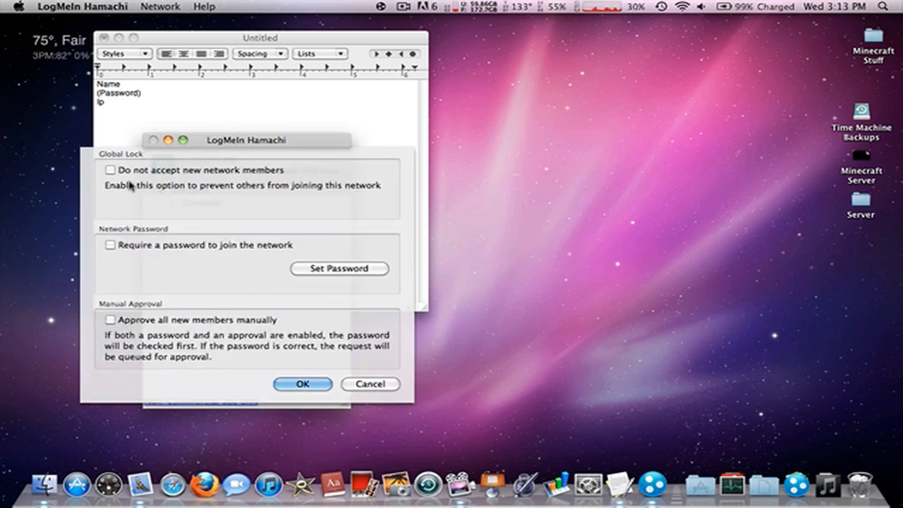
pyautogui.moveTo(113, 265)
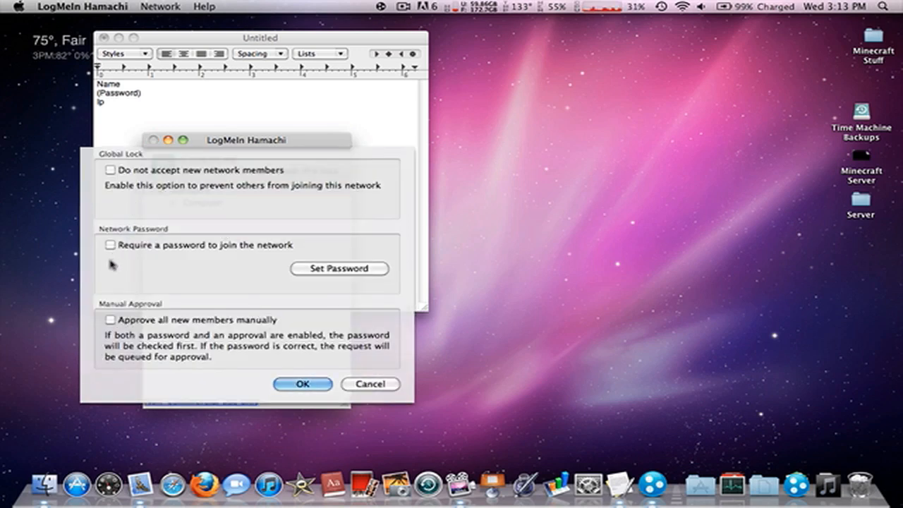
pyautogui.click(110, 169)
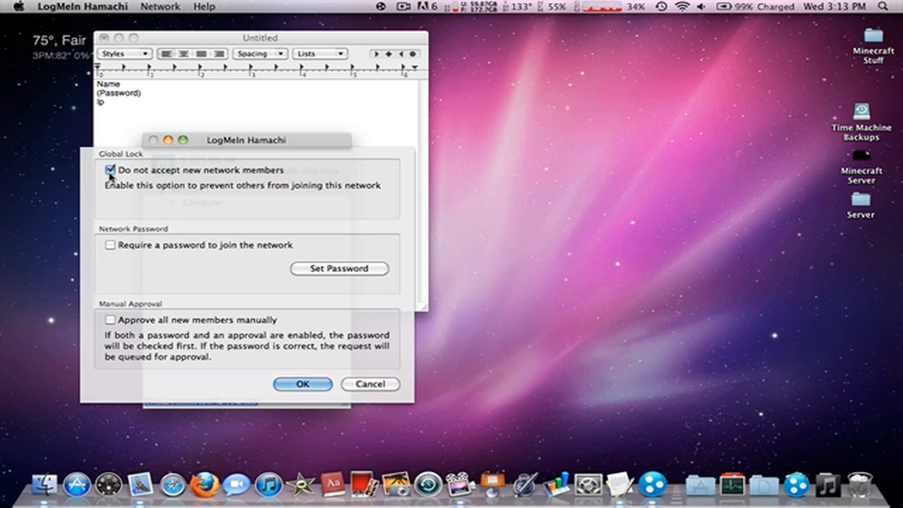
pyautogui.click(110, 170)
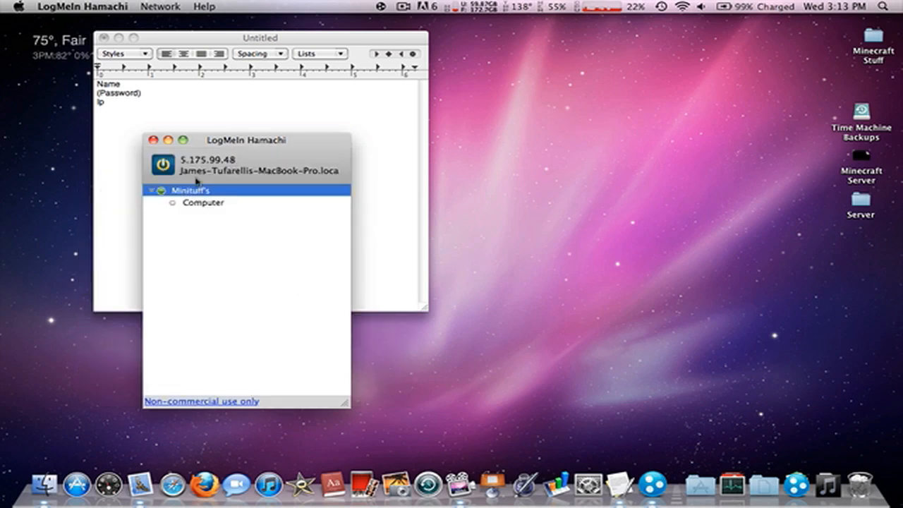
pyautogui.click(161, 5)
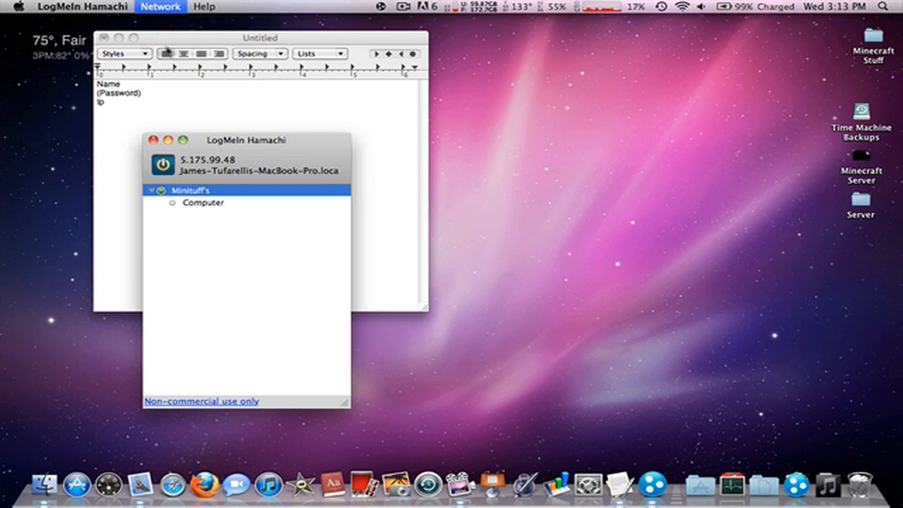
pyautogui.click(161, 6)
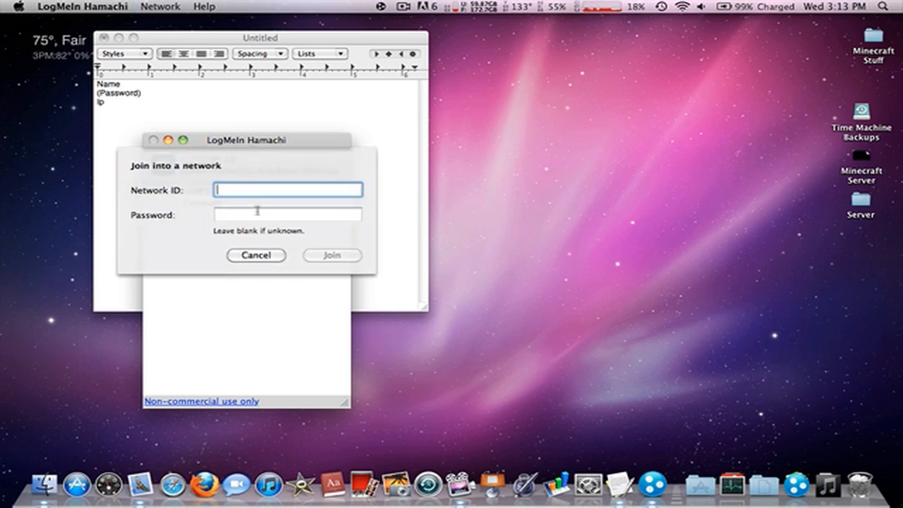
pyautogui.write('Minituff')
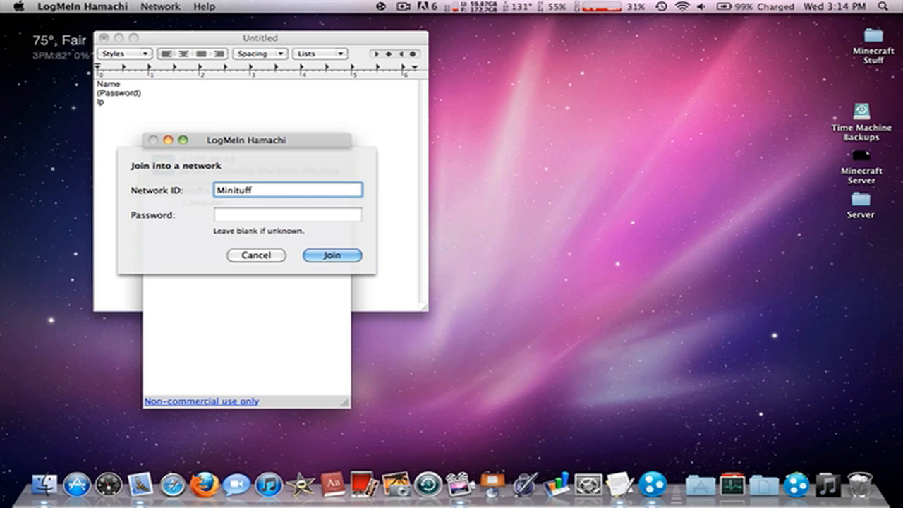
pyautogui.click(332, 254)
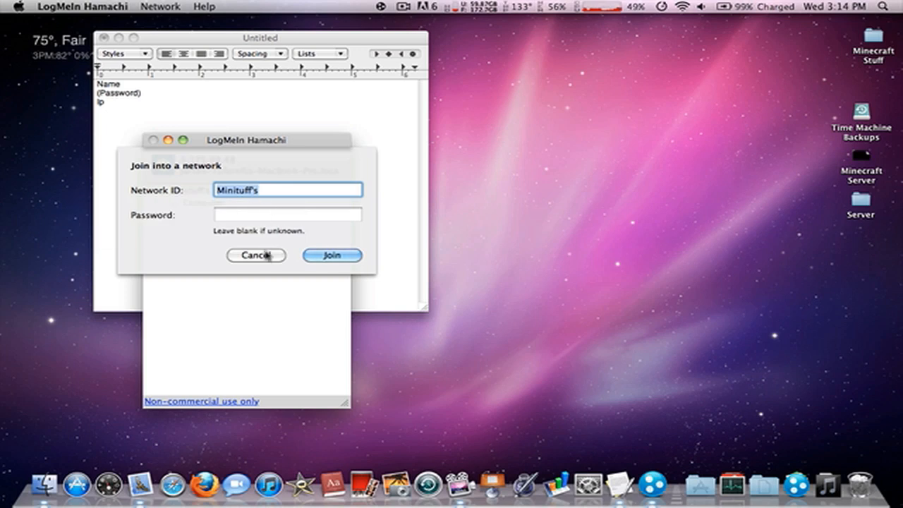
pyautogui.click(330, 254)
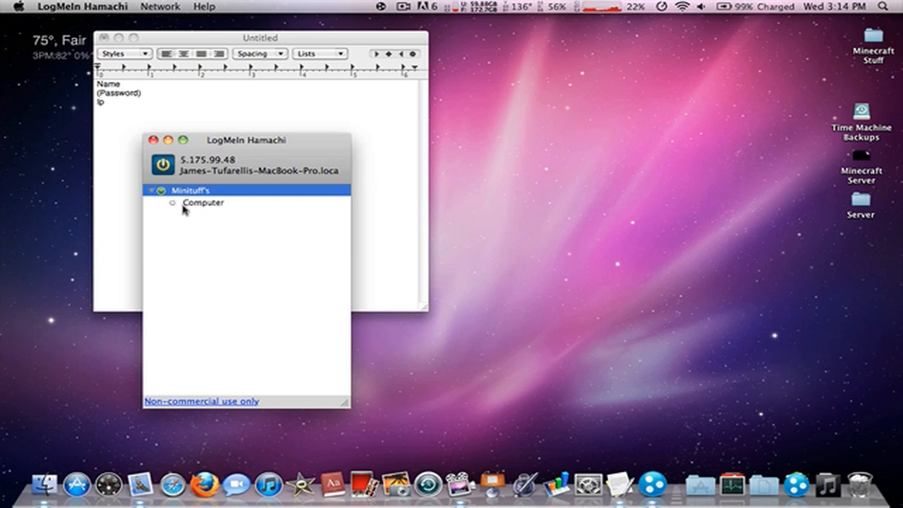
# - Launch Minecraft and attempt a multiplayer connection to 5.175.99.48, which is refused
pyautogui.click(784, 464)
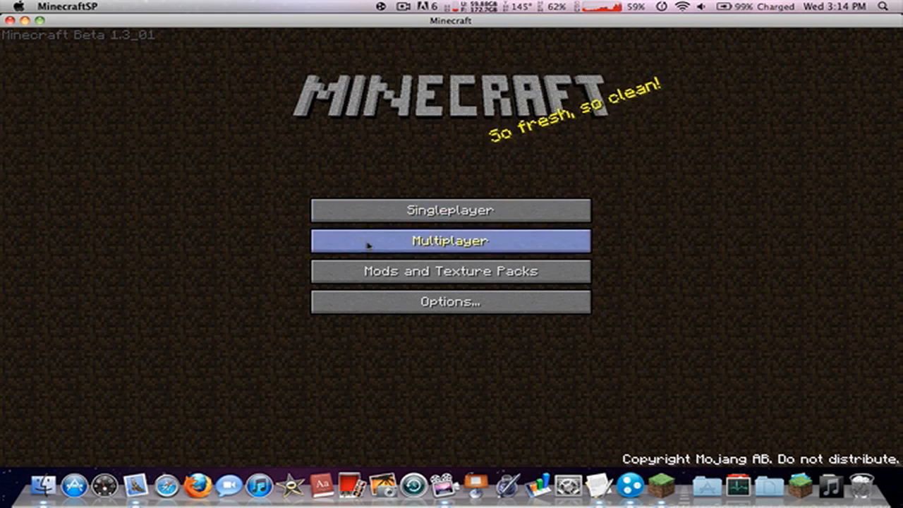
pyautogui.click(450, 239)
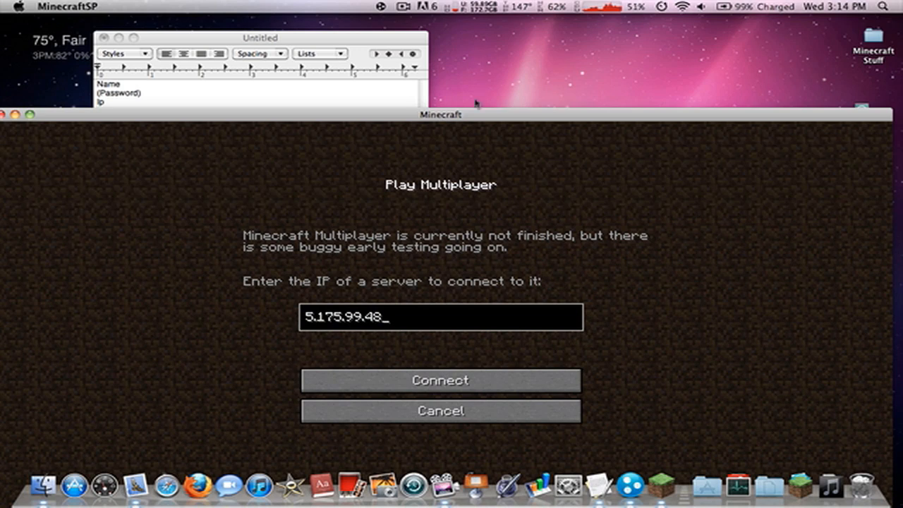
pyautogui.click(440, 381)
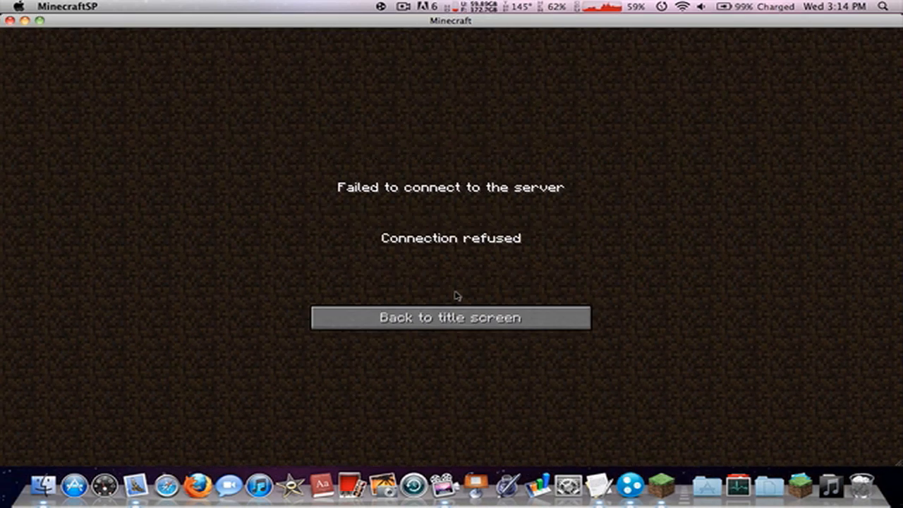
pyautogui.click(449, 317)
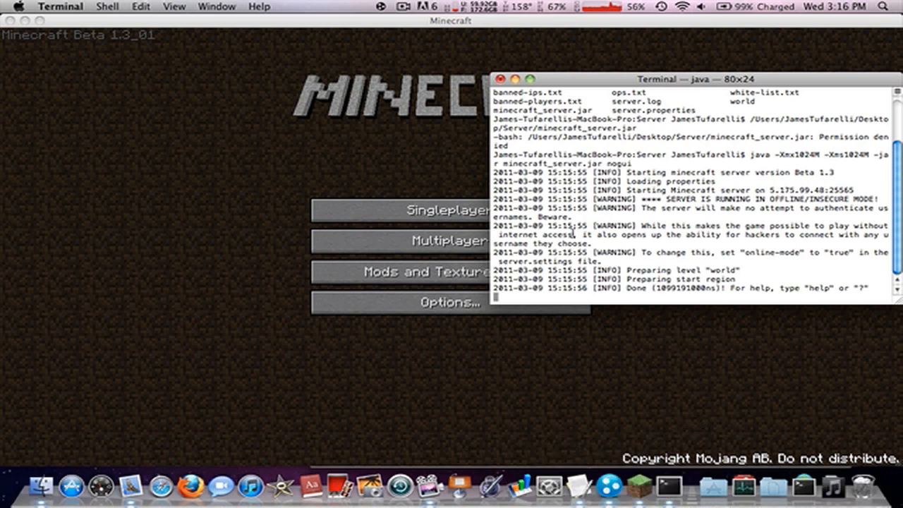
# - Check the address in Hamachi and return to the multiplayer screen with 5.175.99.48 entered
pyautogui.click(611, 466)
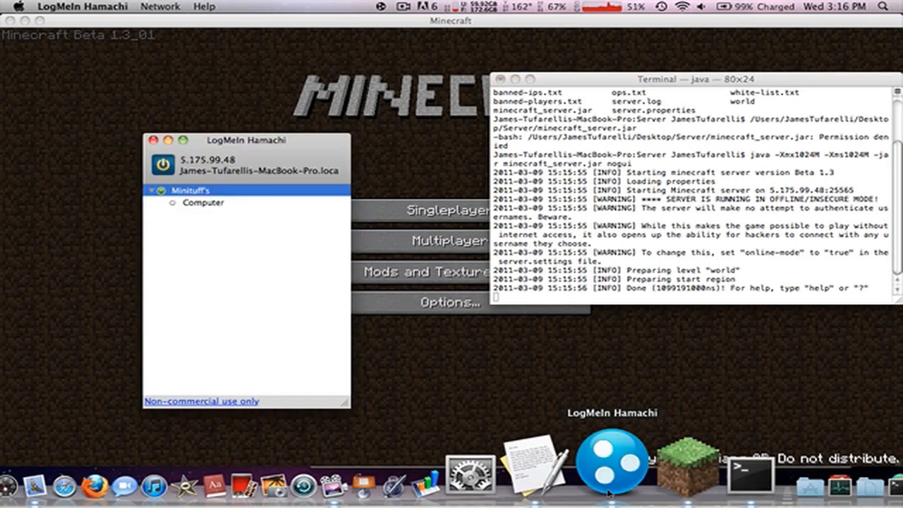
pyautogui.click(424, 240)
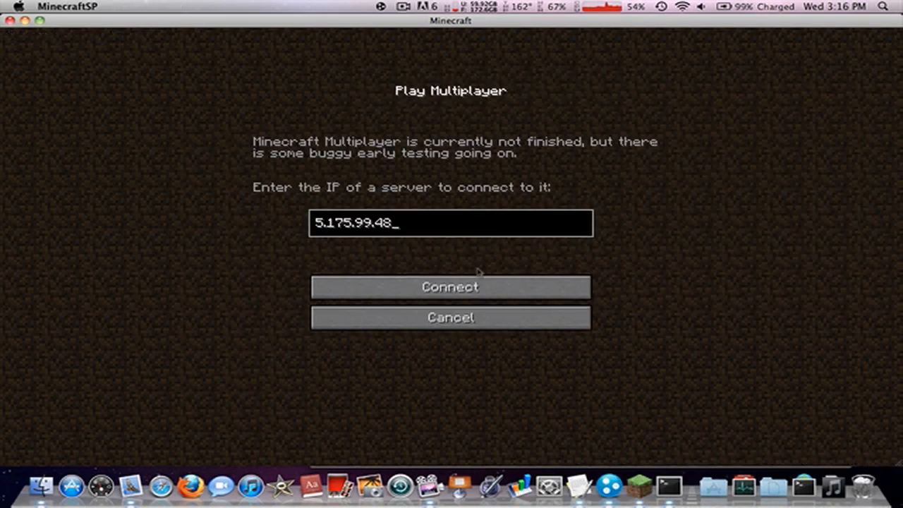
# - Connect to the server at 5.175.99.48 and enter its world
pyautogui.click(449, 286)
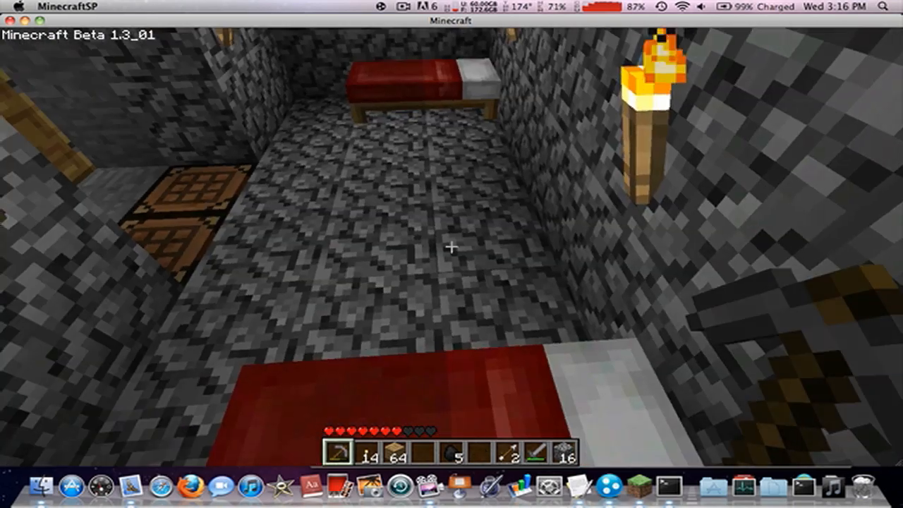
pyautogui.moveTo(451, 247)
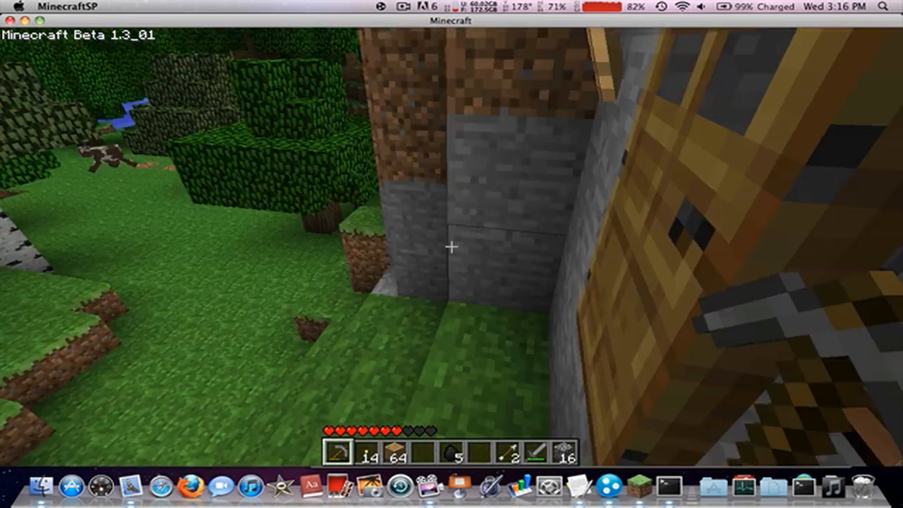
pyautogui.moveTo(452, 247)
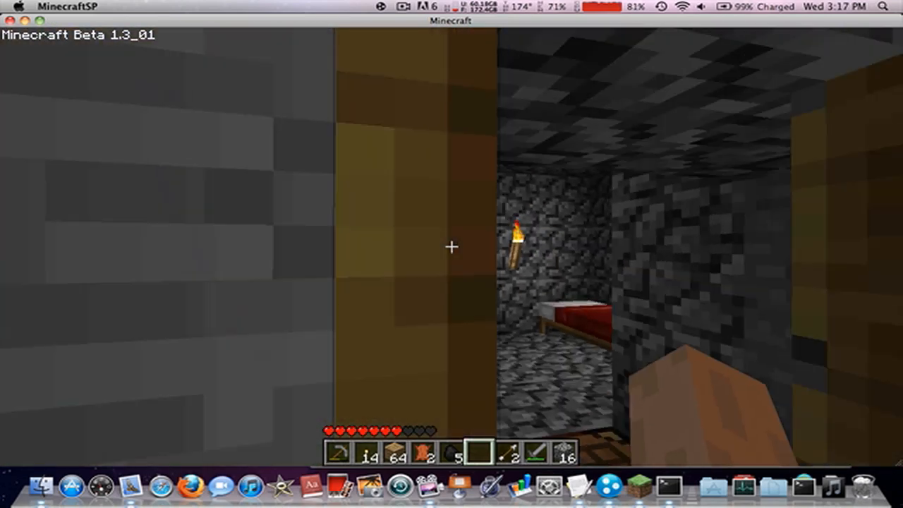
pyautogui.moveTo(452, 247)
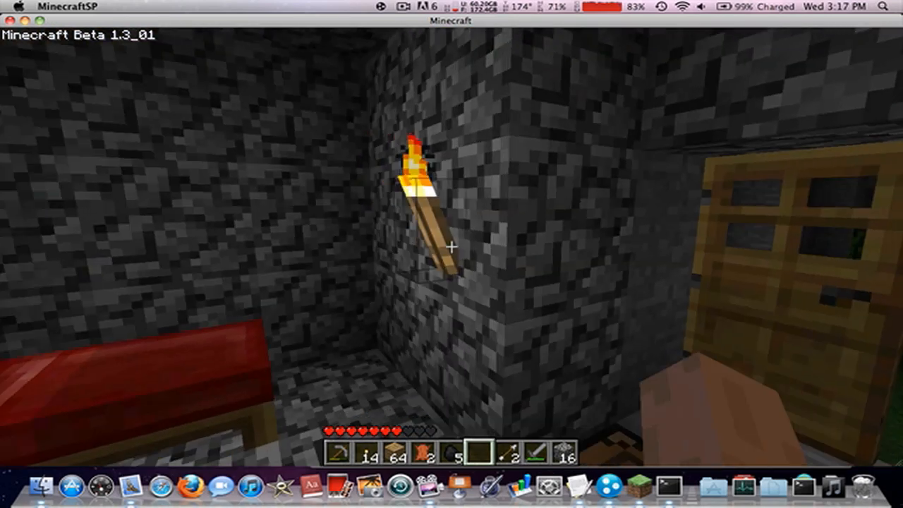
pyautogui.moveTo(452, 247)
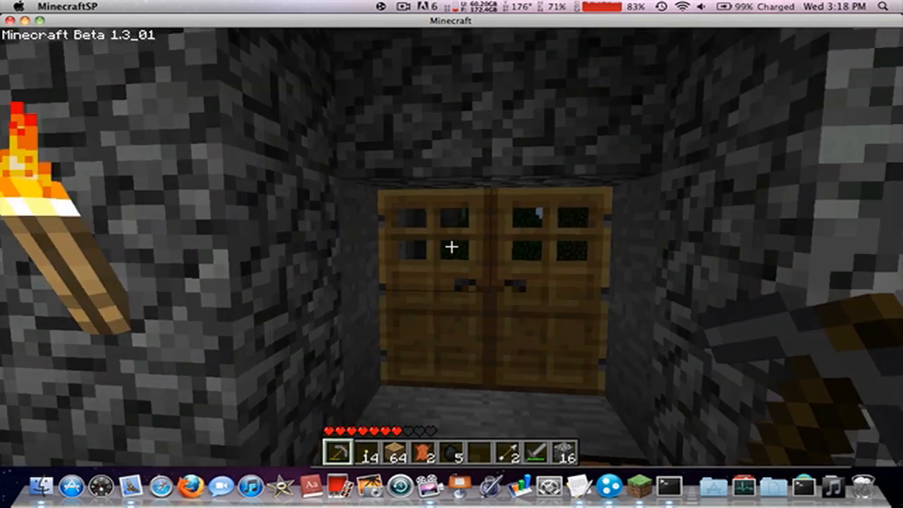
pyautogui.moveTo(451, 247)
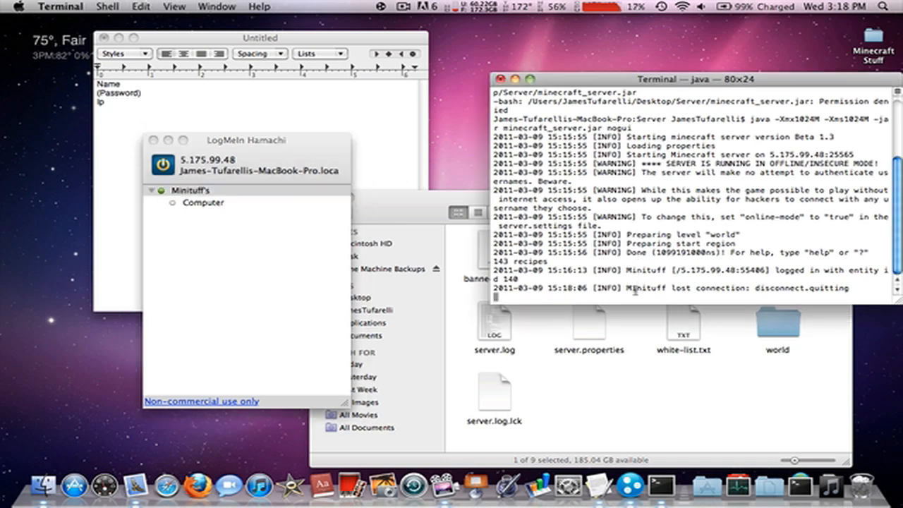
# - Stop the Minecraft server from the Terminal console with the stop command
pyautogui.write('stop')
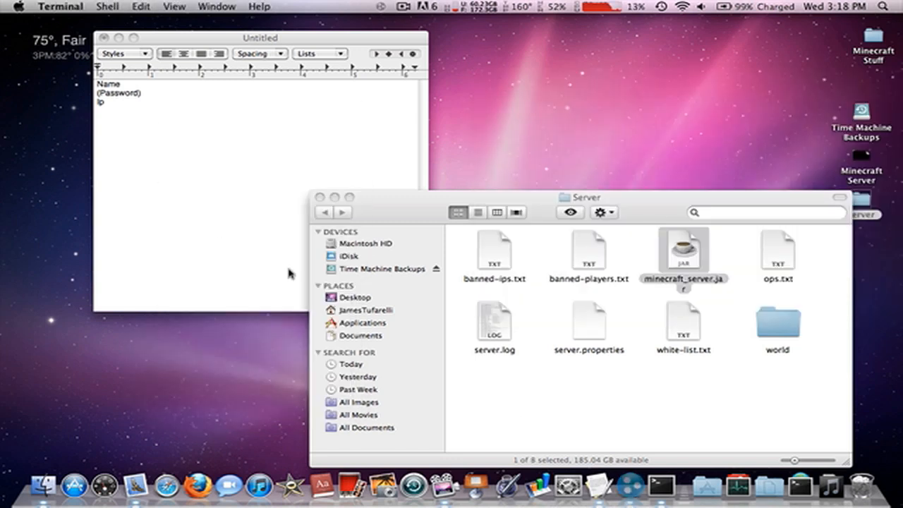
pyautogui.moveTo(331, 285)
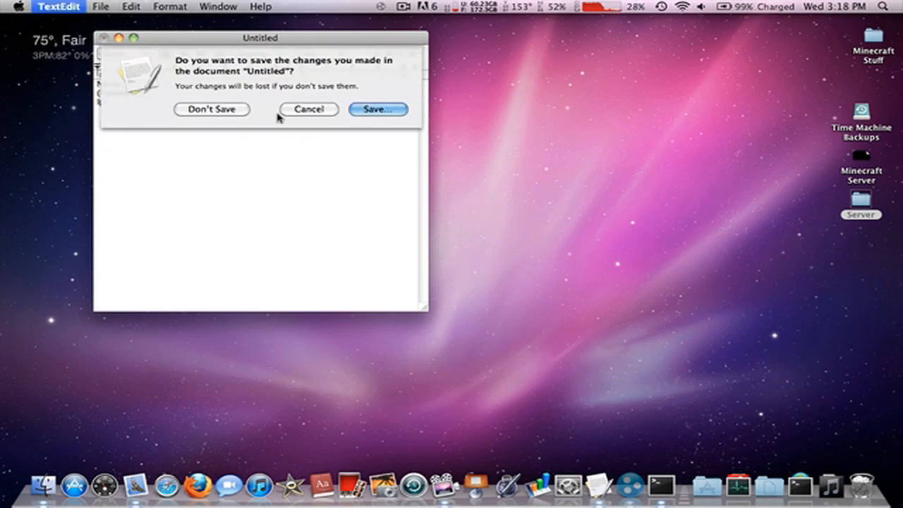
# - Close the TextEdit note without saving and the Server folder window, leaving the desktop
pyautogui.click(211, 110)
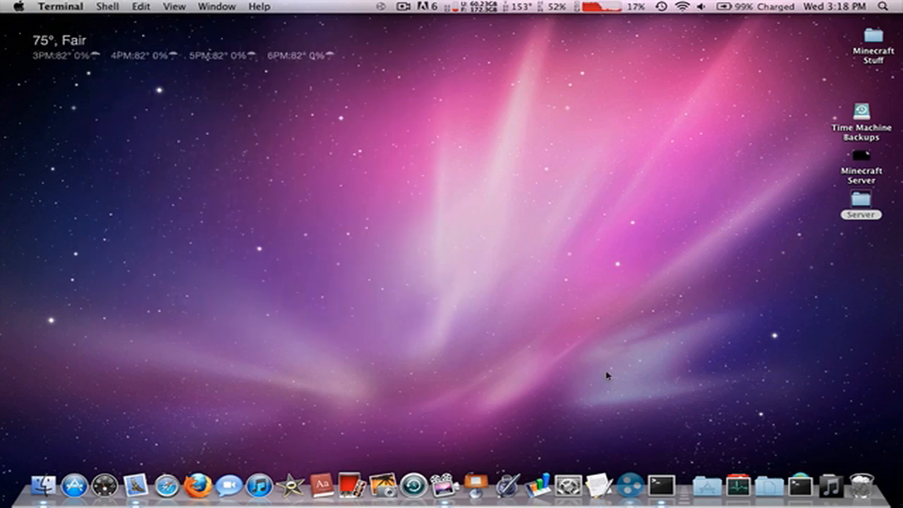
pyautogui.moveTo(648, 416)
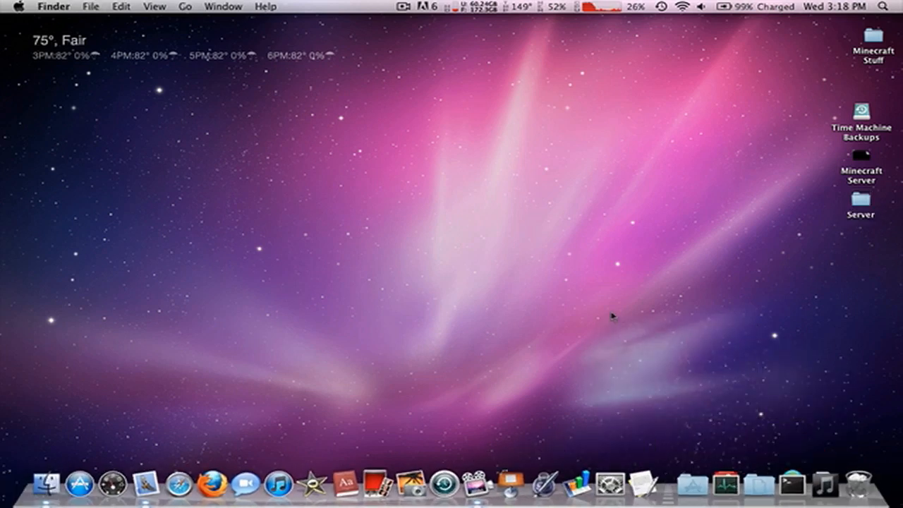
pyautogui.moveTo(606, 163)
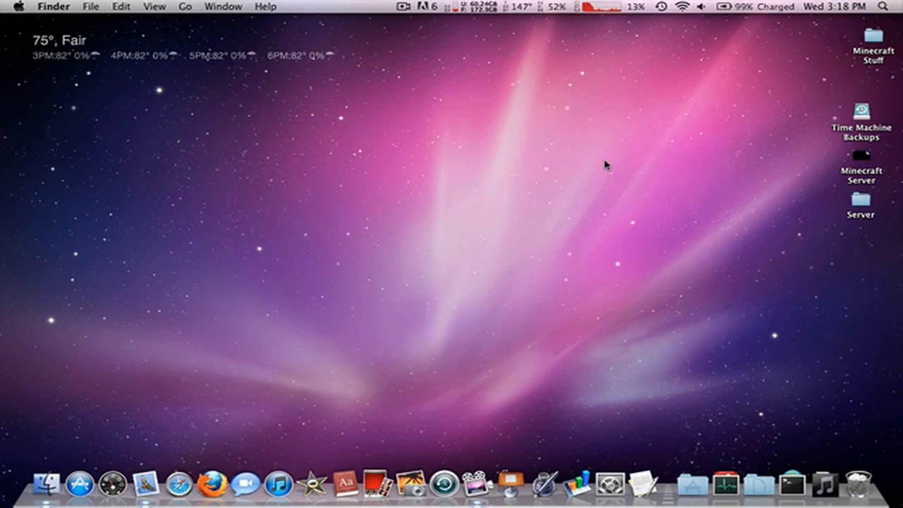
pyautogui.click(406, 5)
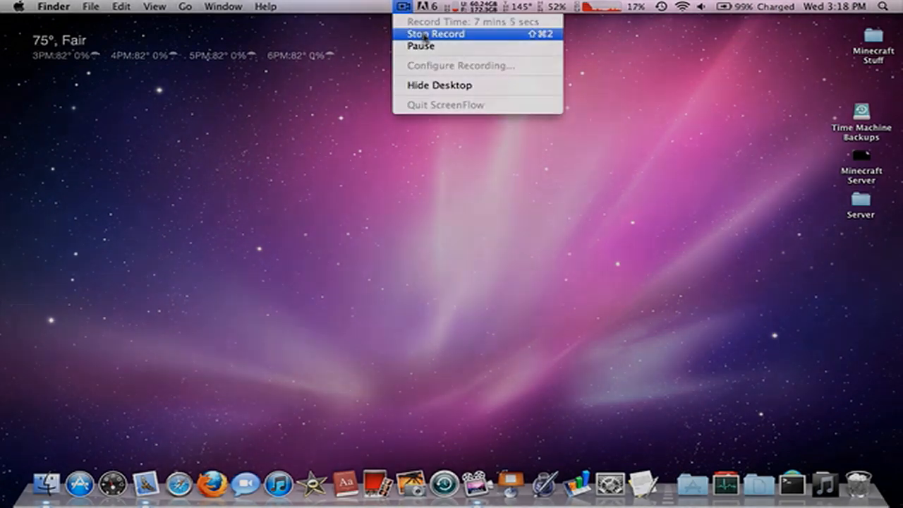